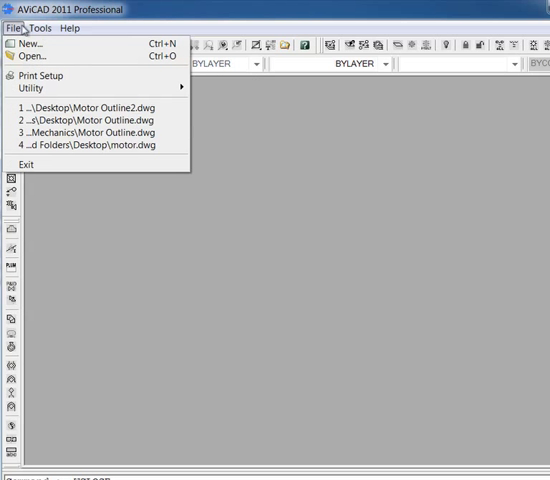
# Start a new blank drawing, Drawing1, from scratch with English default settings.
pyautogui.click(34, 44)
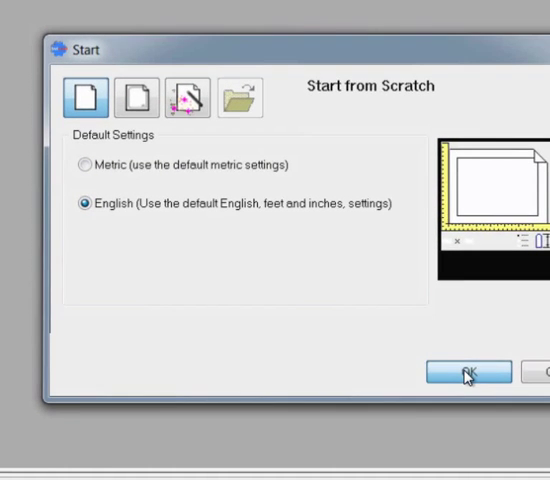
pyautogui.click(468, 374)
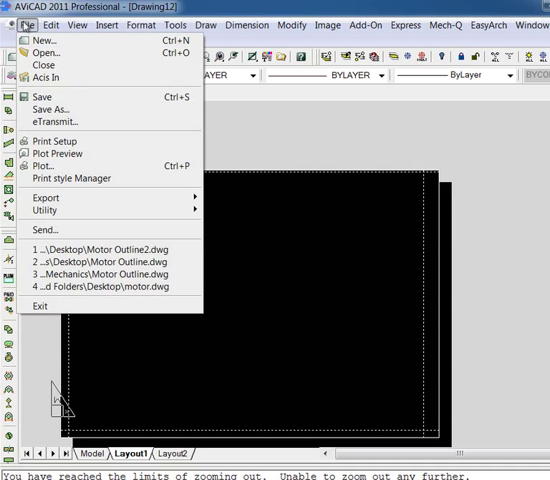
# Set the Layout1 page orientation to Portrait in Print Setup.
pyautogui.click(42, 168)
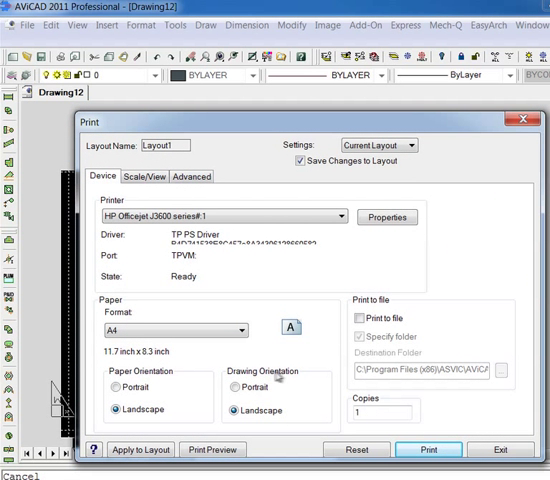
pyautogui.click(232, 376)
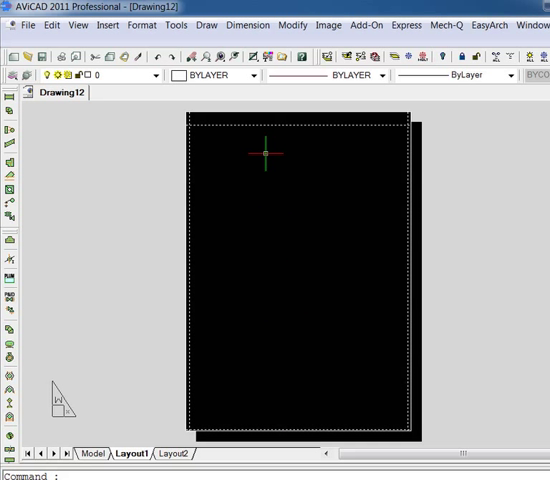
# Insert the mytitleblock.dwg title block onto the portrait Layout1 sheet.
pyautogui.click(104, 24)
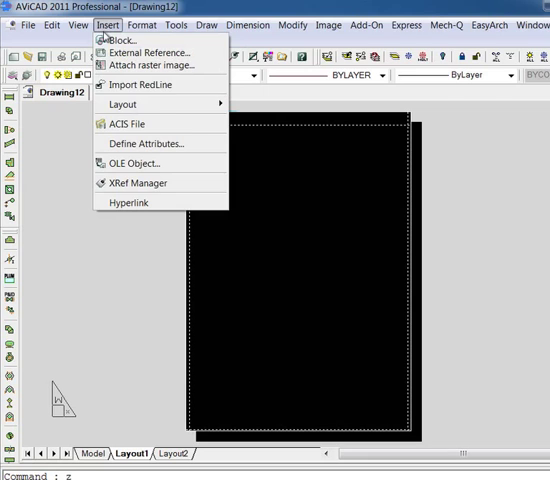
pyautogui.click(118, 40)
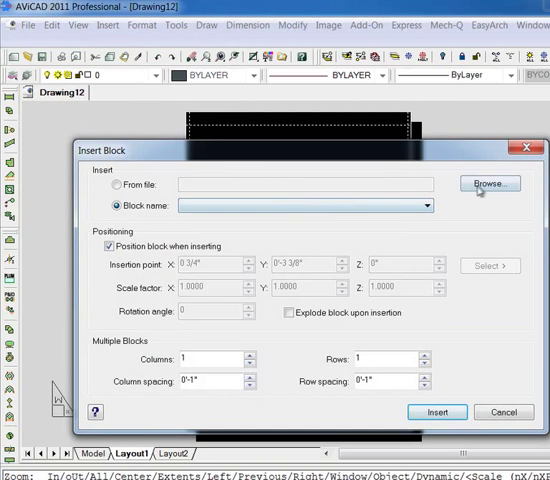
pyautogui.click(488, 184)
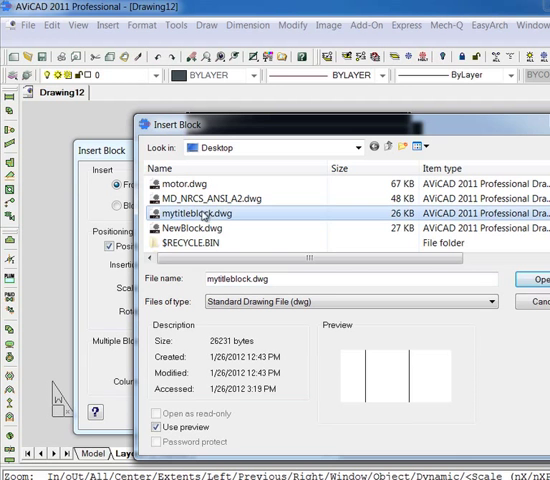
pyautogui.click(540, 280)
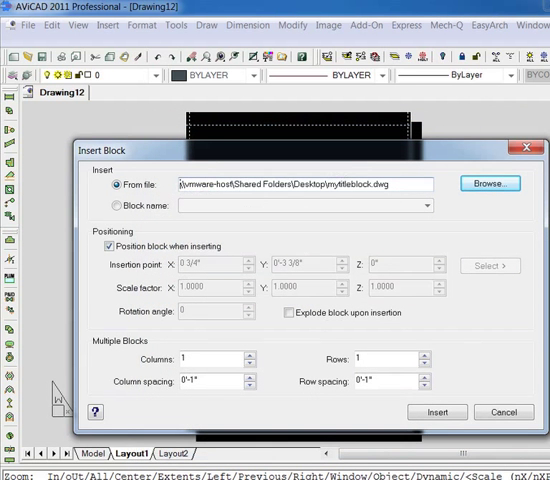
pyautogui.click(436, 412)
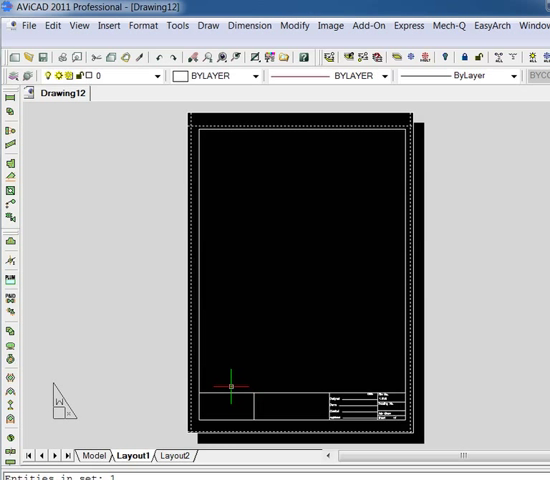
pyautogui.moveTo(242, 170)
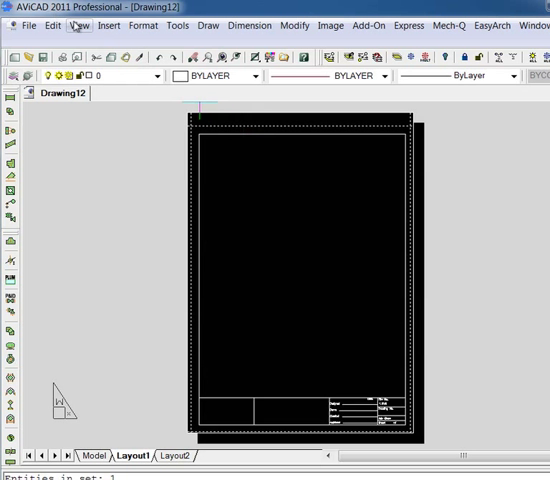
pyautogui.click(20, 24)
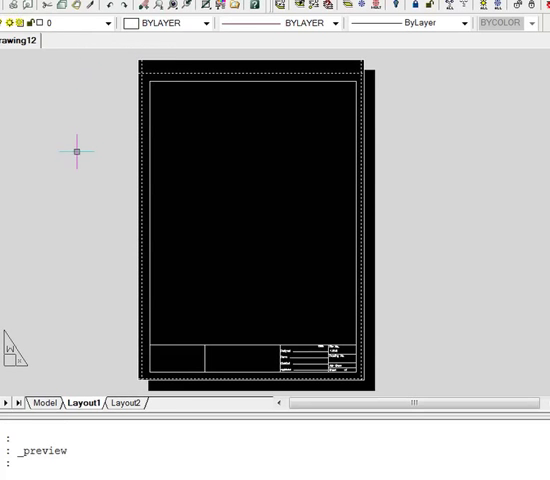
# Create a viewport in the upper sheet area with MVIEW showing the motor outline drawing.
pyautogui.write('mv')
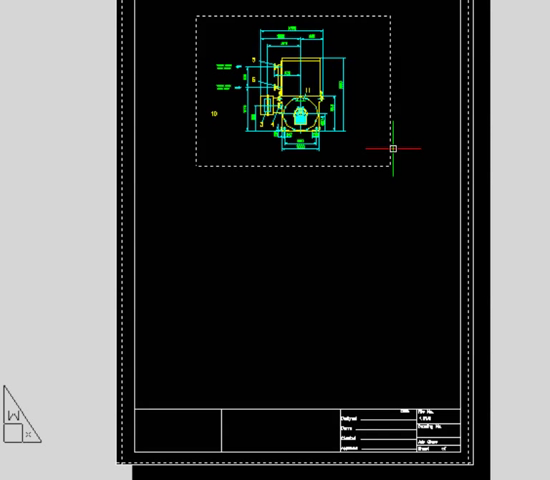
# Bring up the list of available toolbars to reach the Viewports toolbar.
pyautogui.moveTo(396, 148); pyautogui.dragTo(396, 330)
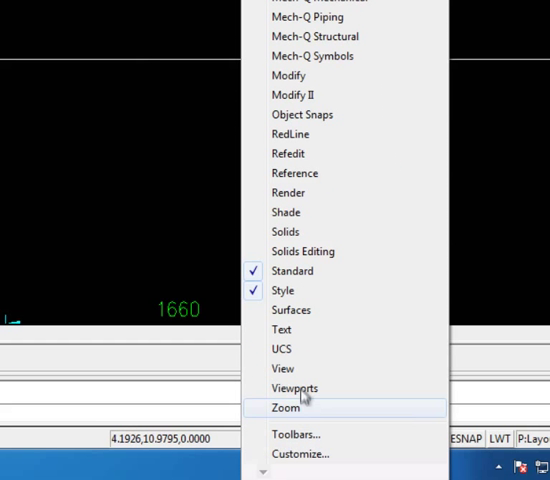
# Show the Viewports toolbar and scale the motor outline viewport to 1/64" = 1'-0".
pyautogui.click(294, 388)
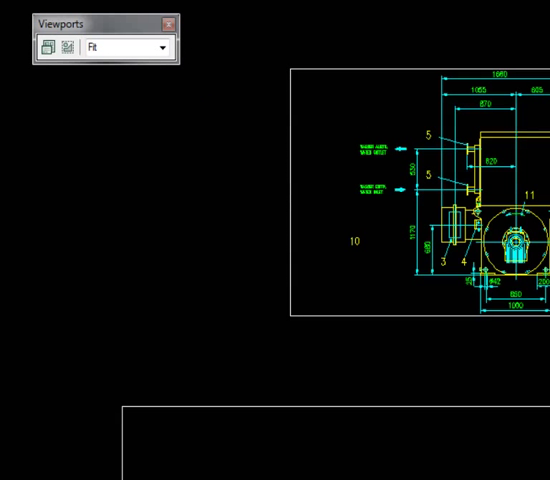
pyautogui.click(120, 48)
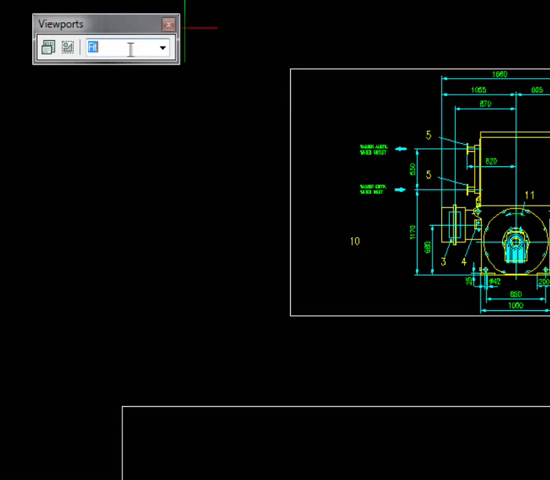
pyautogui.click(160, 48)
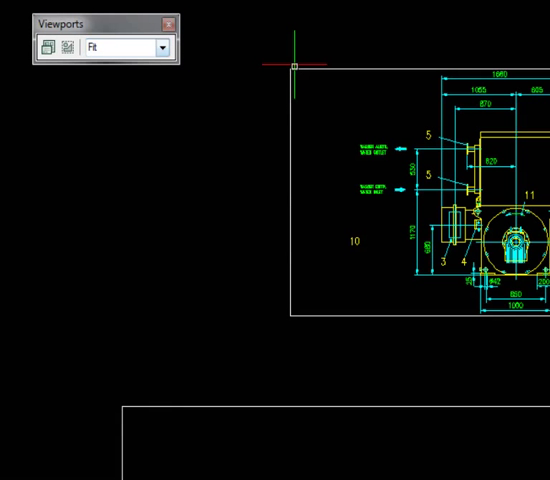
pyautogui.click(160, 48)
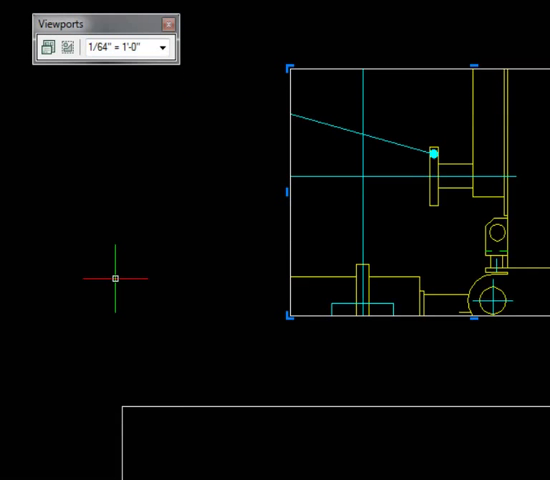
pyautogui.moveTo(196, 118)
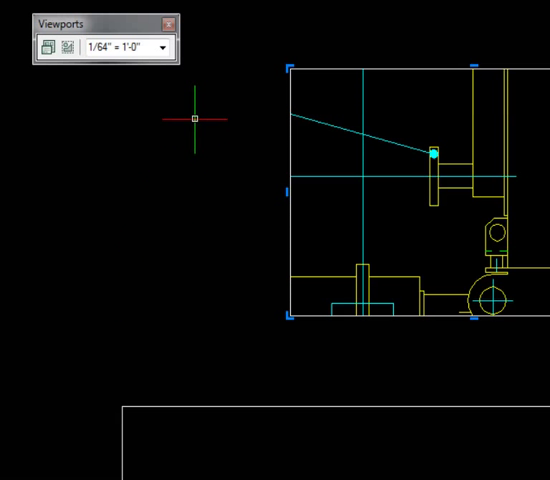